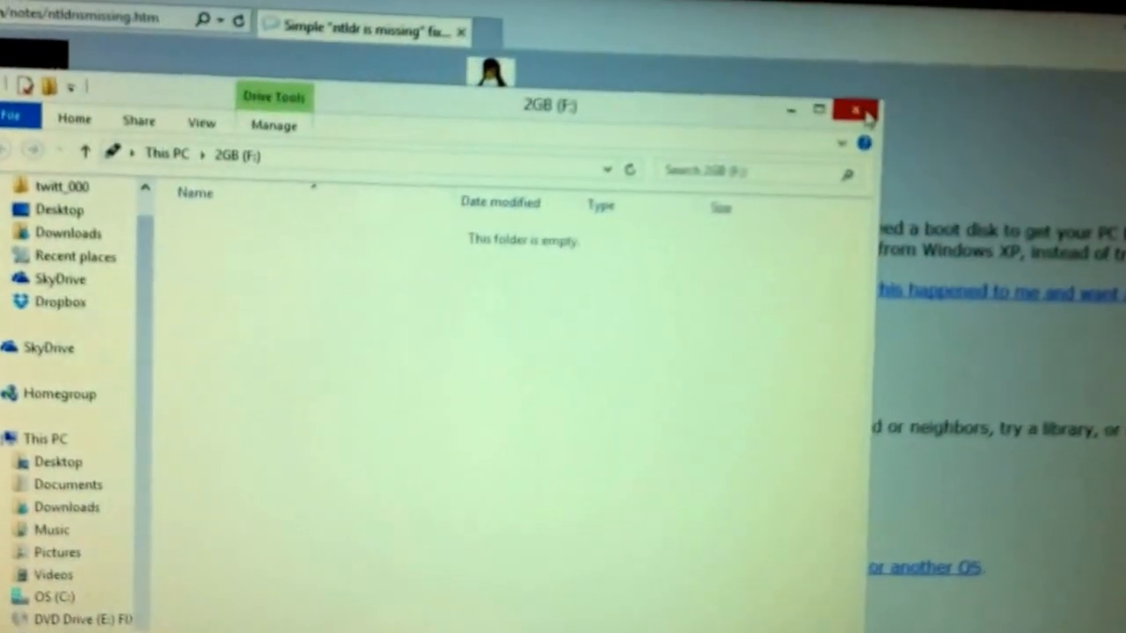
Close the empty 2GB (F:) drive window to reveal the NTLDR fix web page
left_click(851, 107)
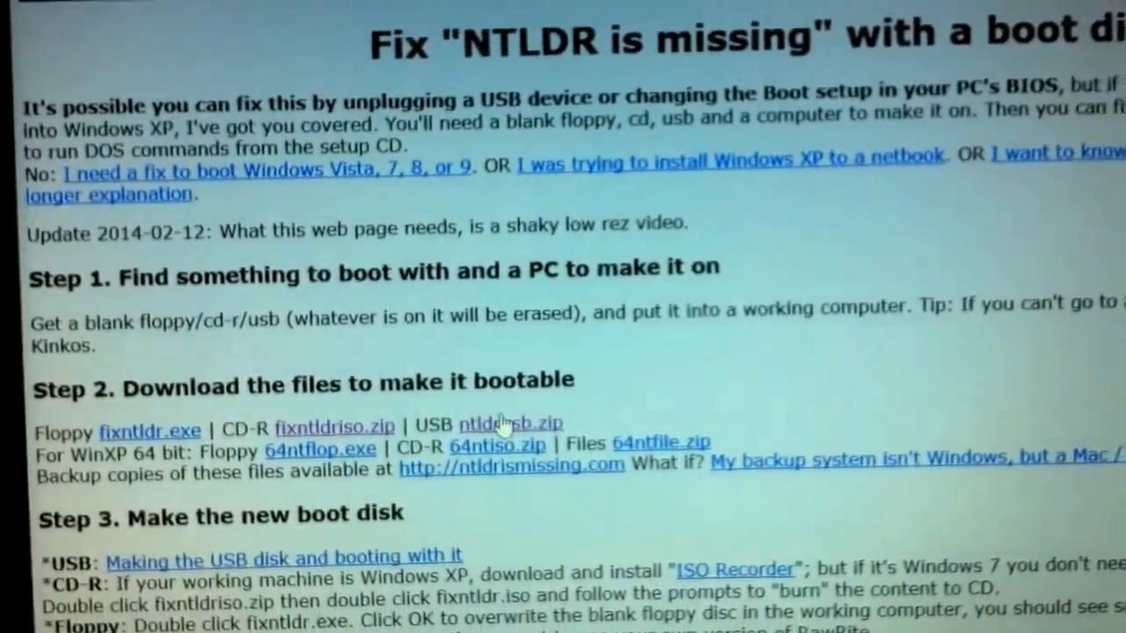
Save the ntldrusb.zip link target from the NTLDR fix page into Downloads
right_click(503, 422)
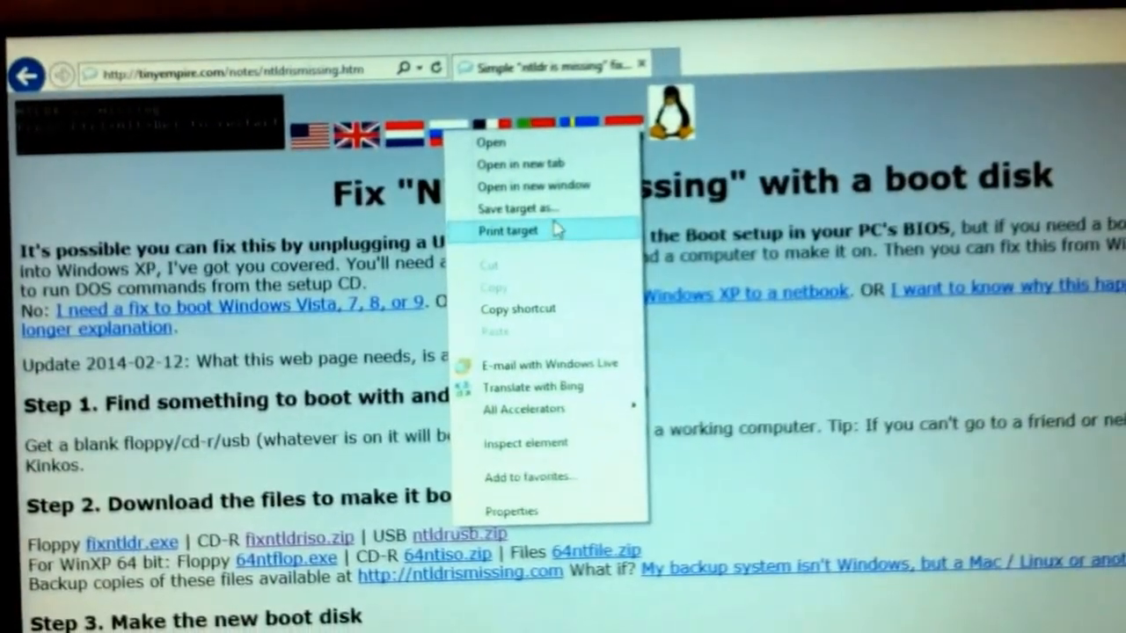
left_click(519, 207)
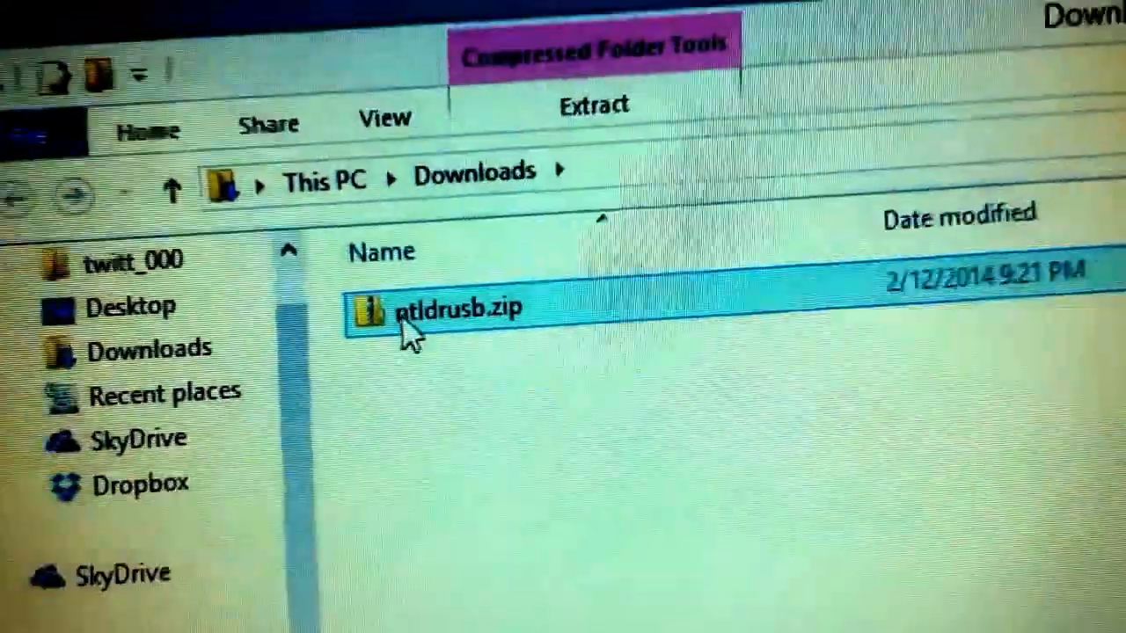
Extract ntldrusb.zip into a new ntldrusb folder inside Downloads
right_click(360, 253)
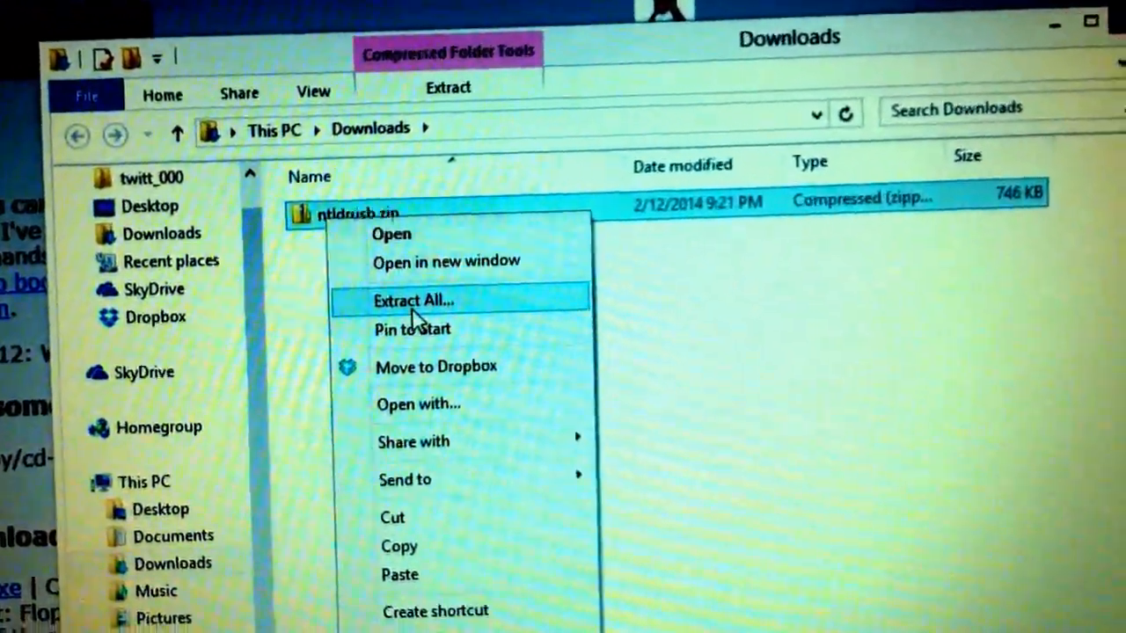
left_click(412, 299)
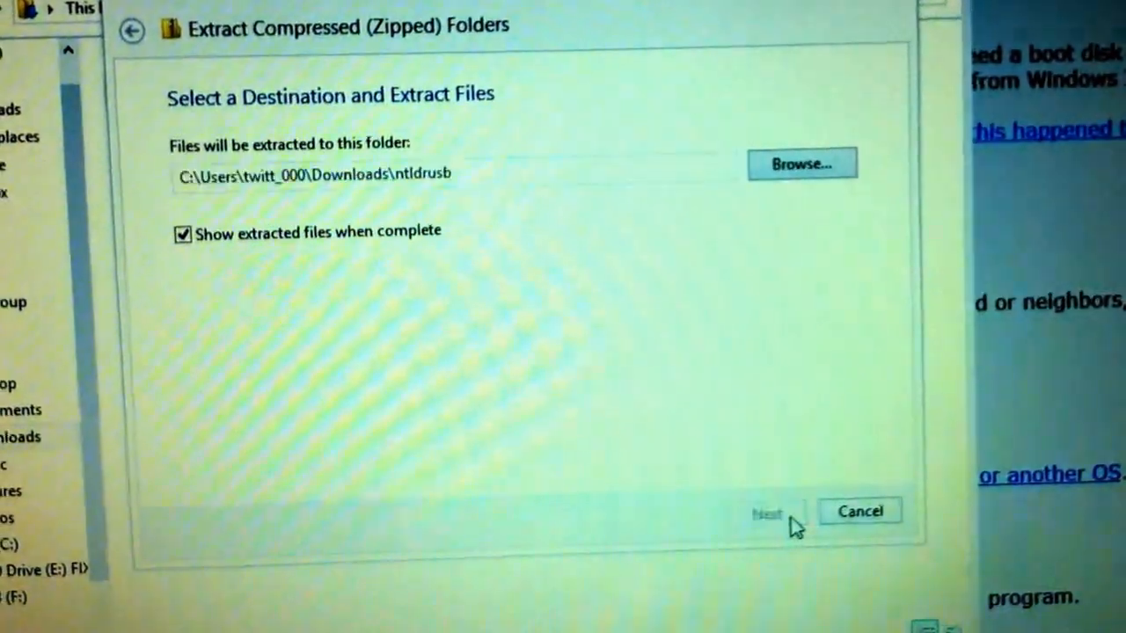
left_click(767, 510)
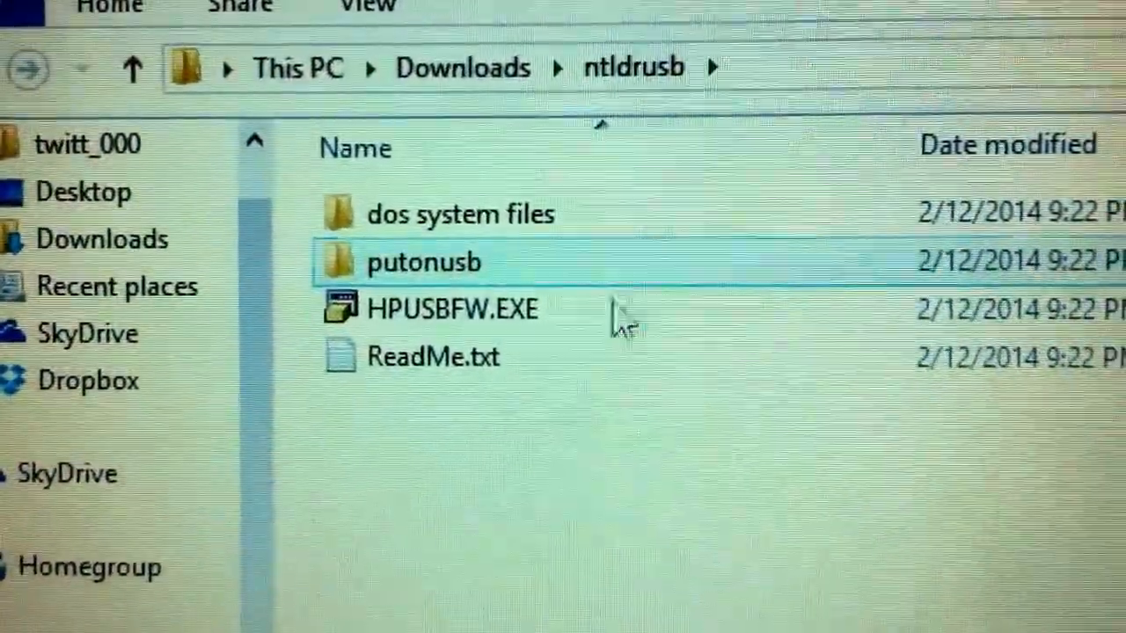
Run HPUSBFW.EXE from the ntldrusb folder as administrator
left_click(451, 309)
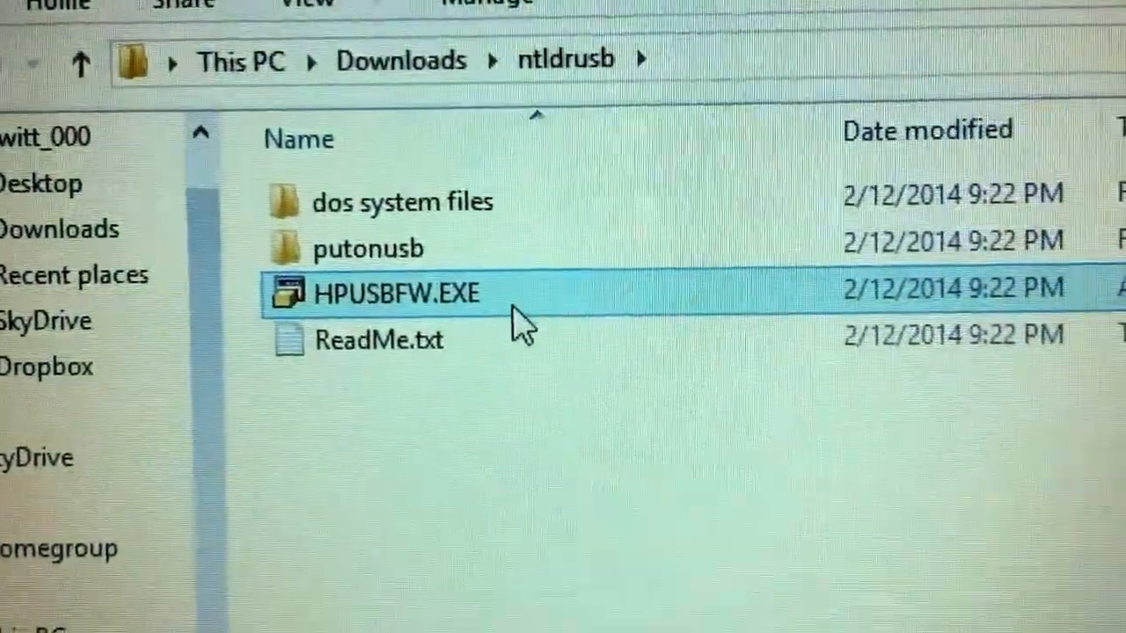
right_click(396, 292)
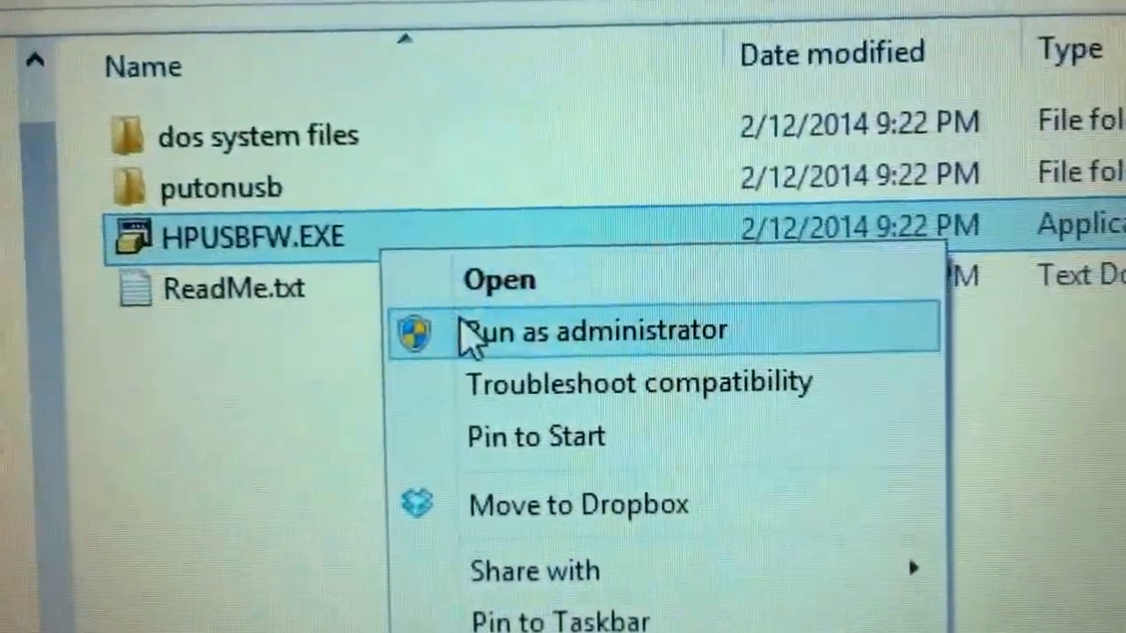
left_click(596, 328)
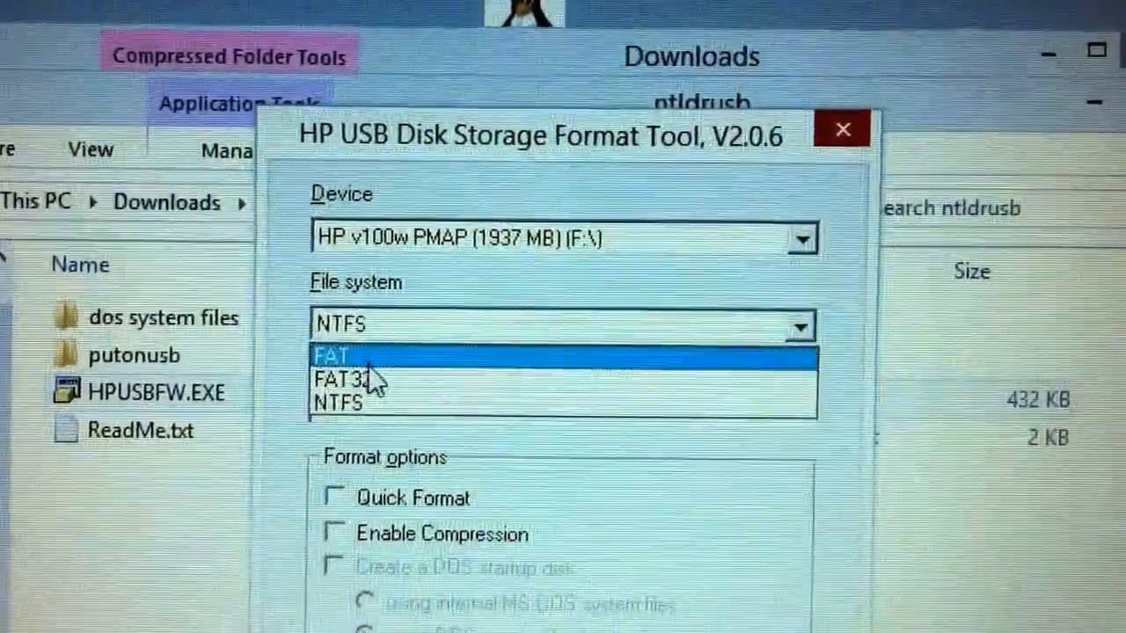
Choose FAT32 as the USB drive's file system
left_click(337, 380)
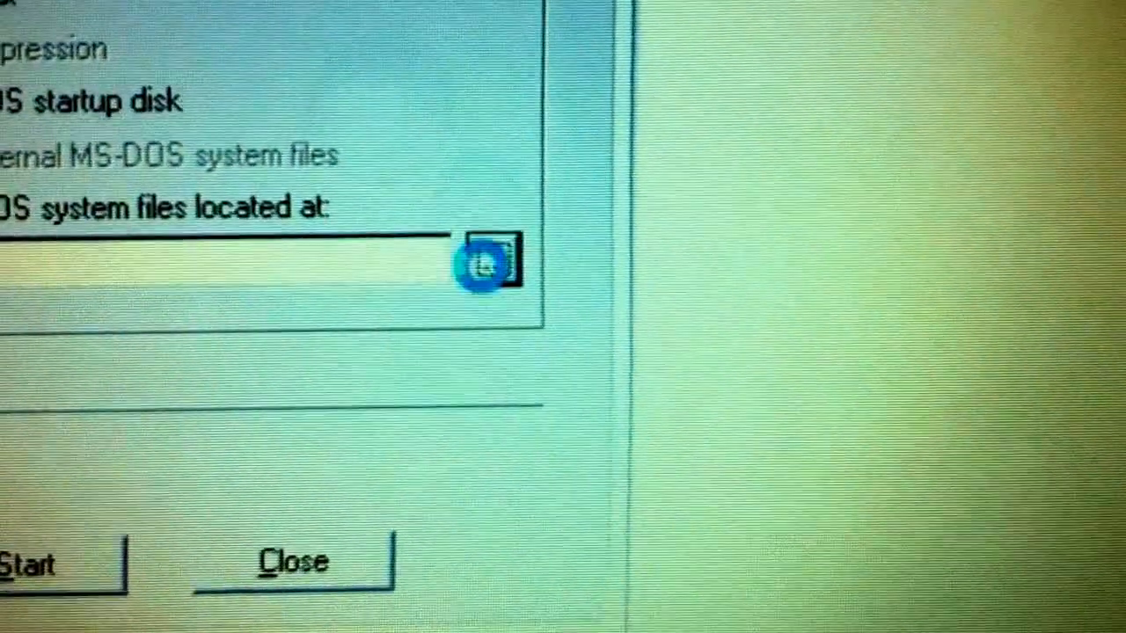
Point the DOS system files location to Downloads\ntldrusb\dos system files
left_click(493, 264)
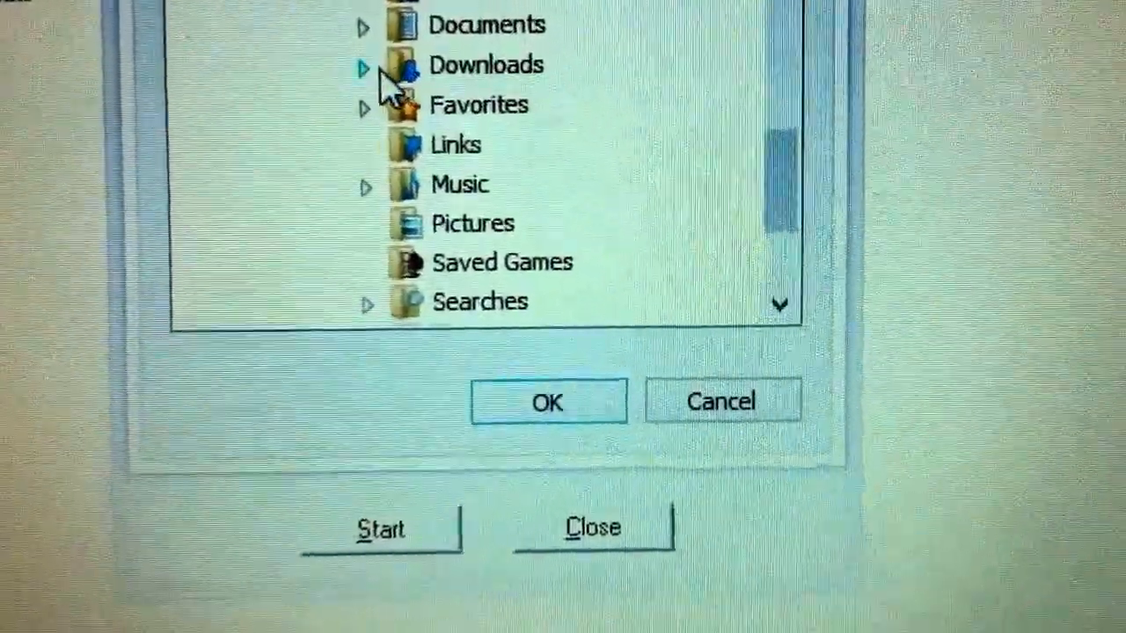
left_click(366, 65)
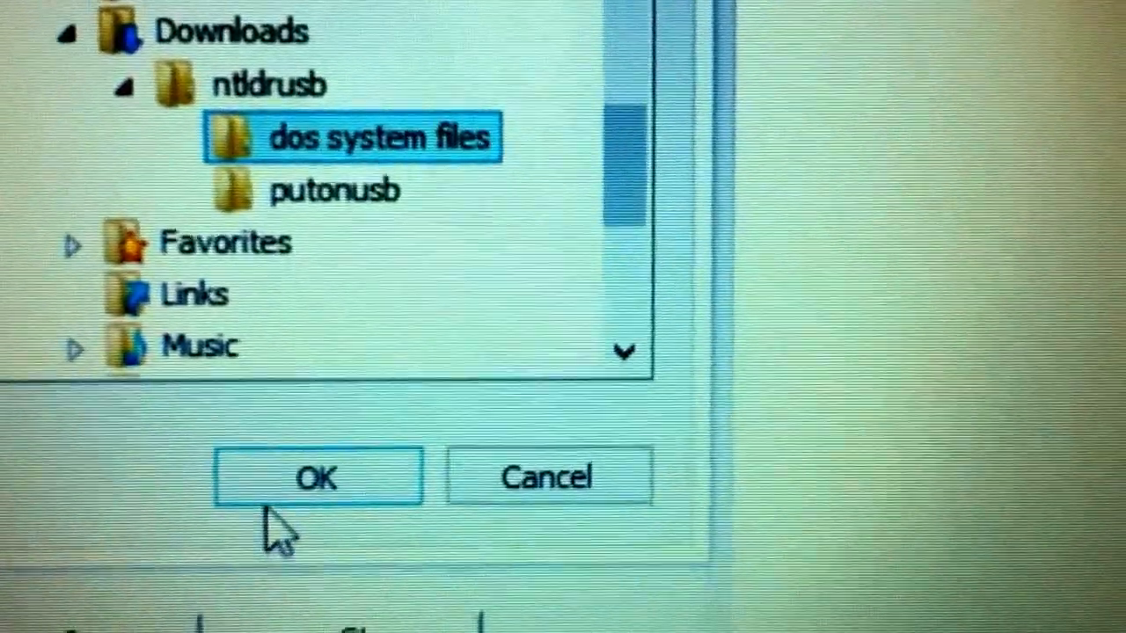
left_click(316, 479)
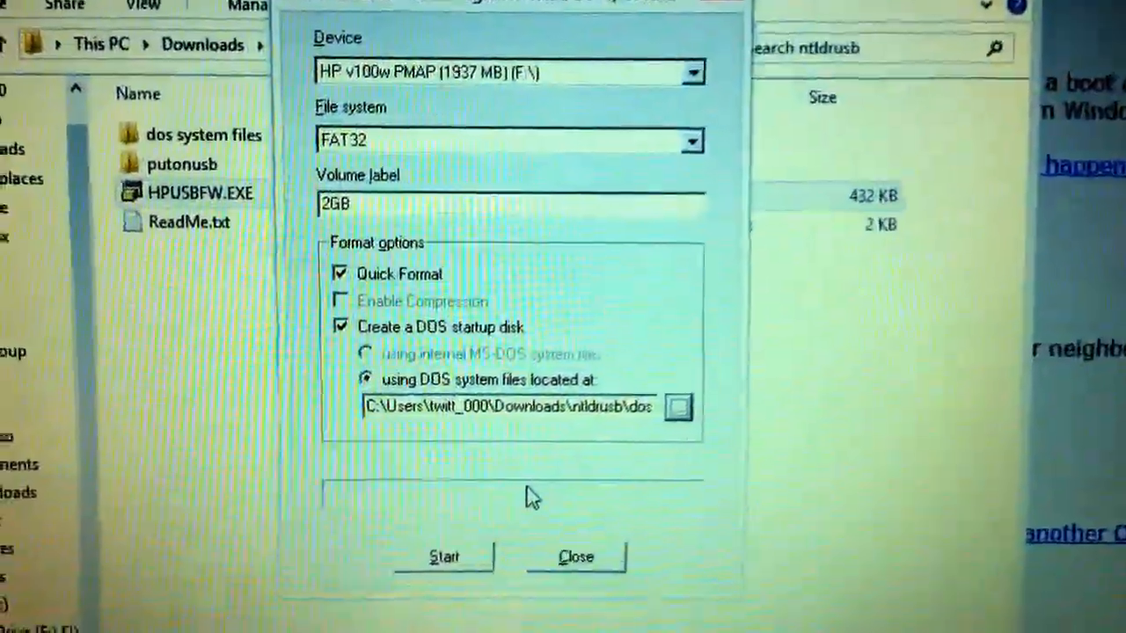
Start the format, accept the data-loss warning, dismiss the summary and close the tool
left_click(444, 555)
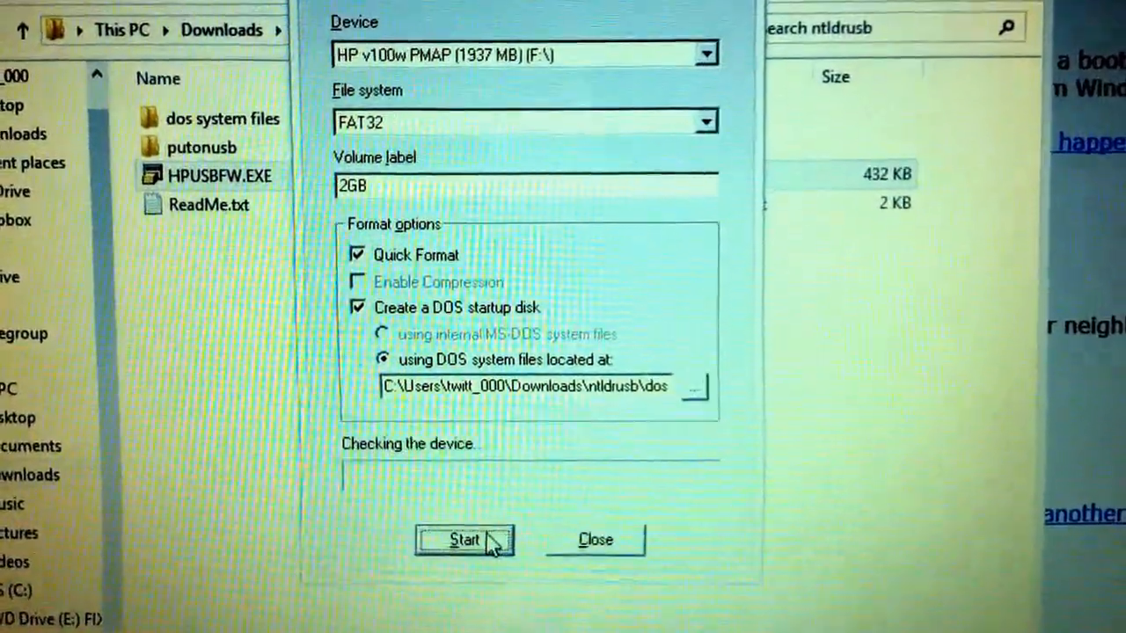
left_click(466, 541)
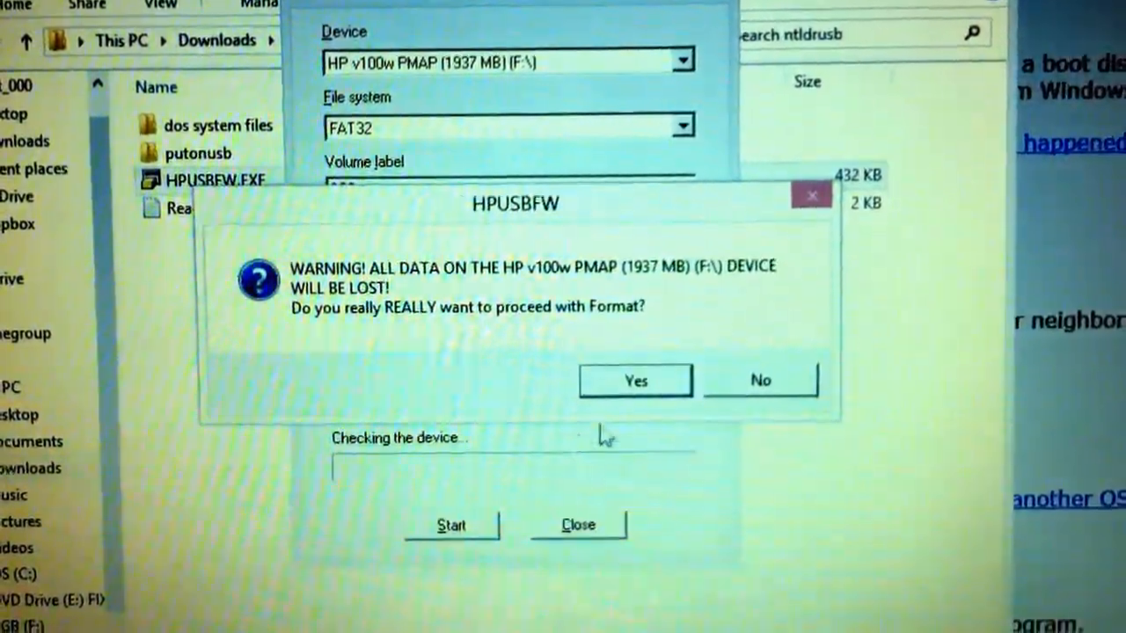
left_click(635, 380)
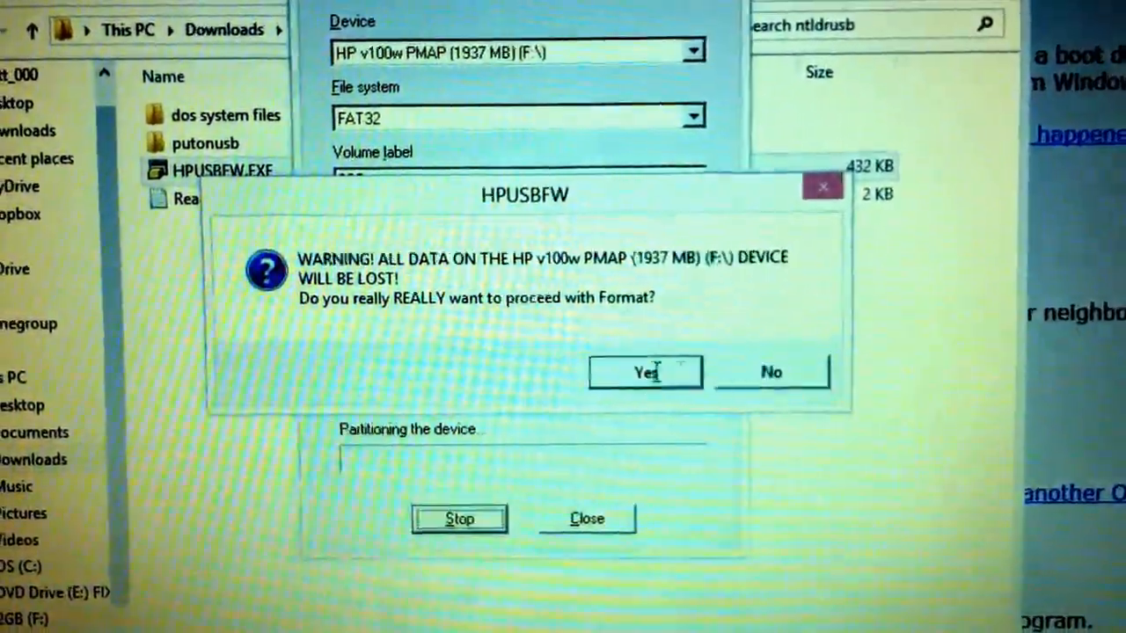
left_click(643, 373)
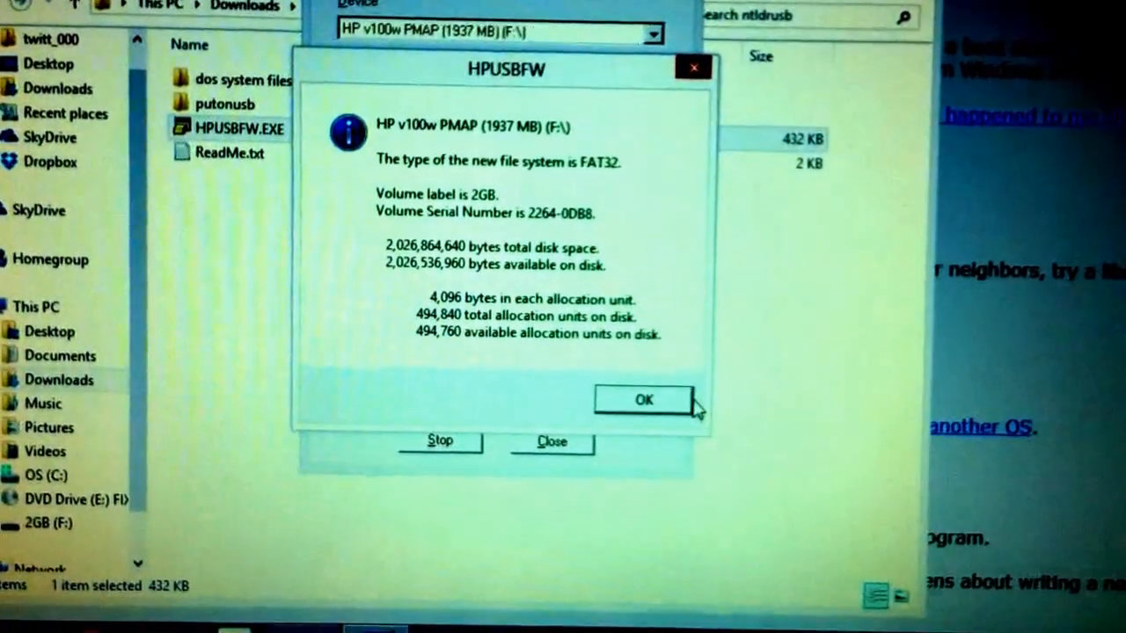
left_click(648, 401)
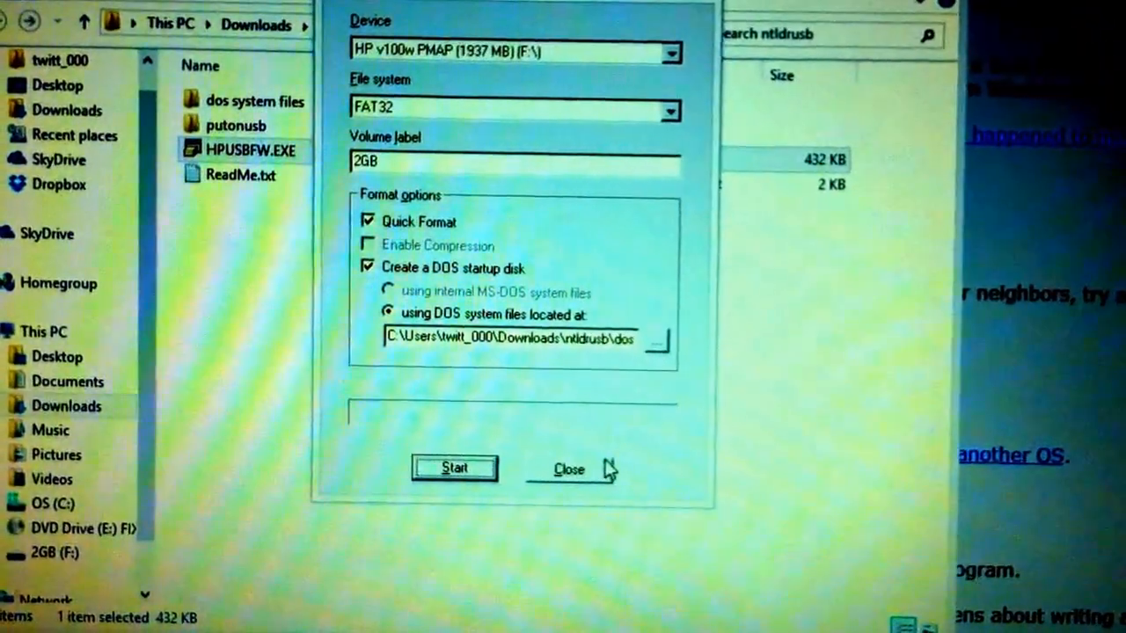
left_click(568, 469)
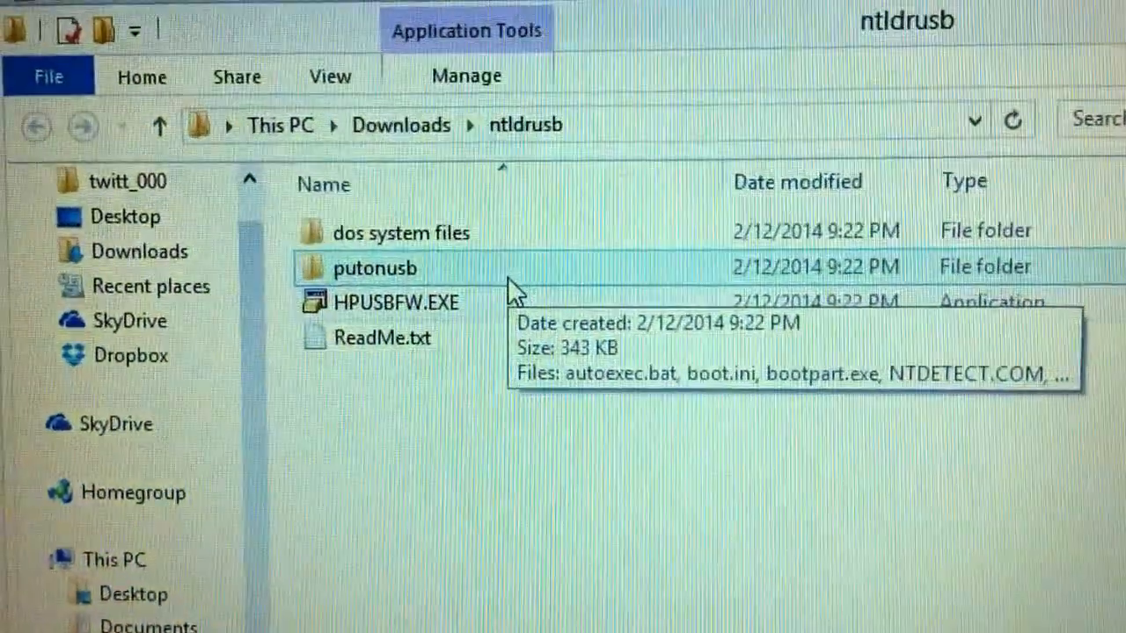
Open the putonusb folder holding the boot files
double_click(376, 268)
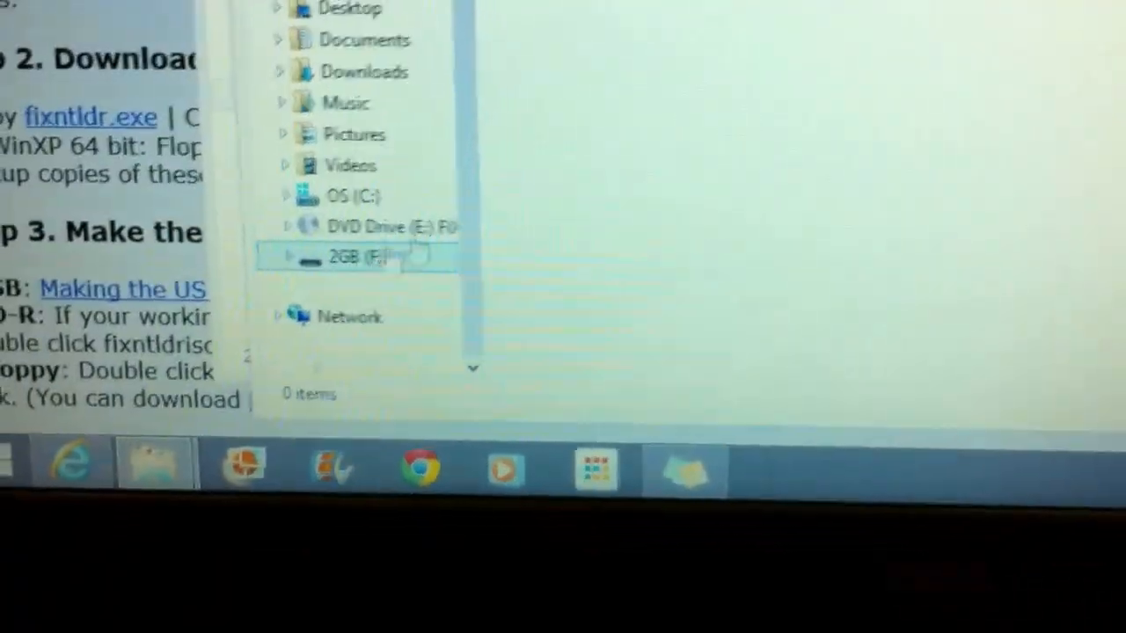
Paste the copied boot files (NTLDR, NTDETECT.COM, boot.ini, winnt.ini) onto the 2GB (F:) drive
double_click(337, 257)
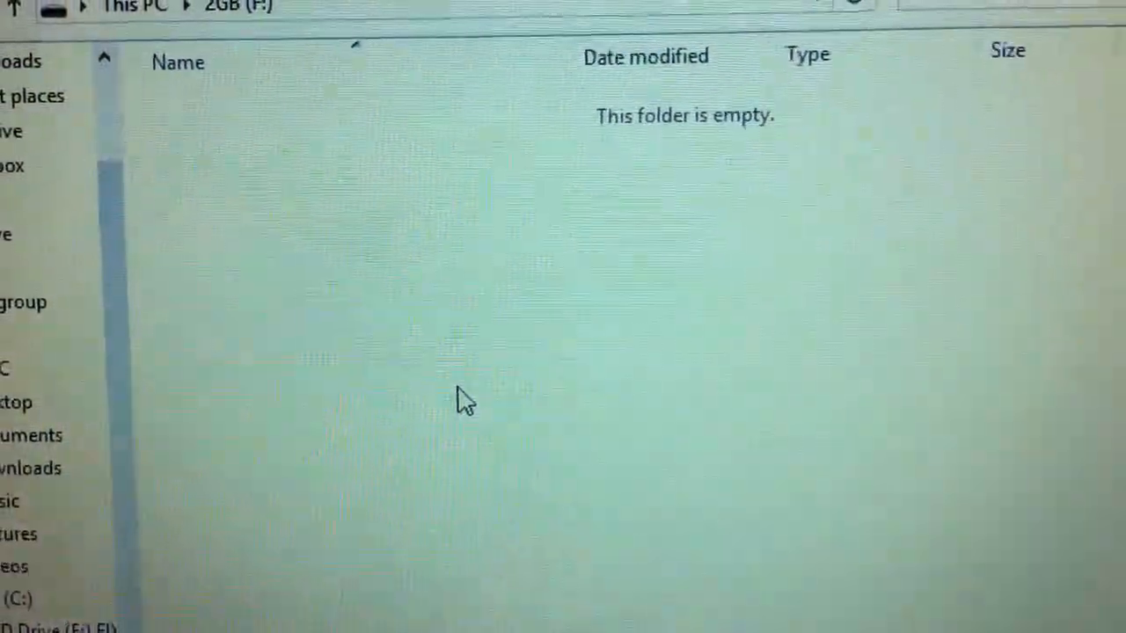
right_click(466, 408)
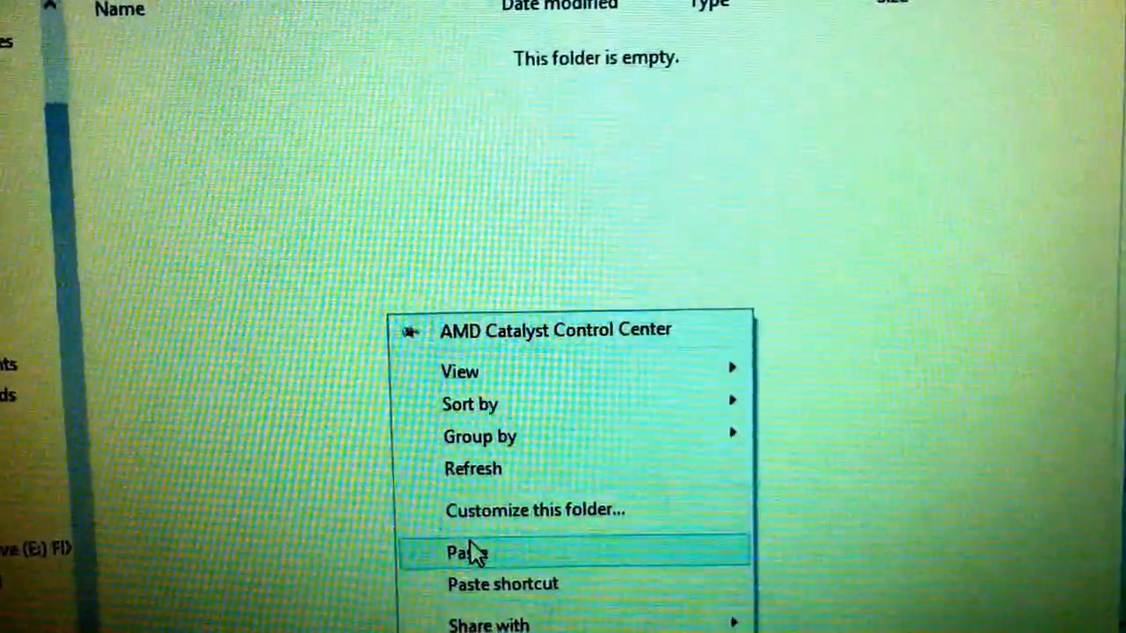
left_click(466, 548)
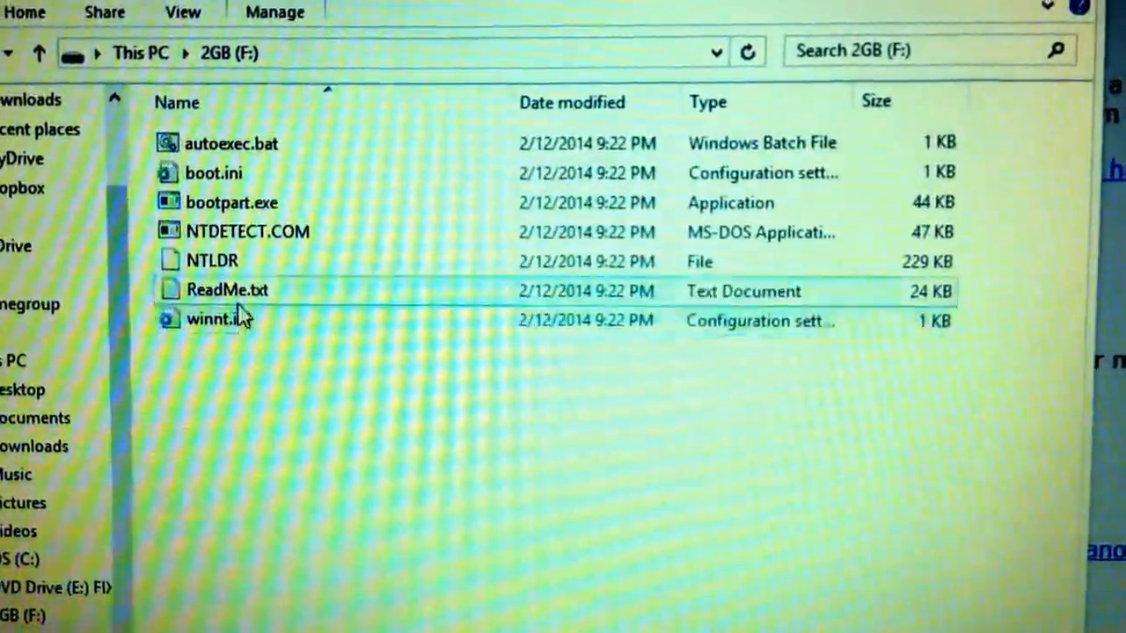
left_click(211, 320)
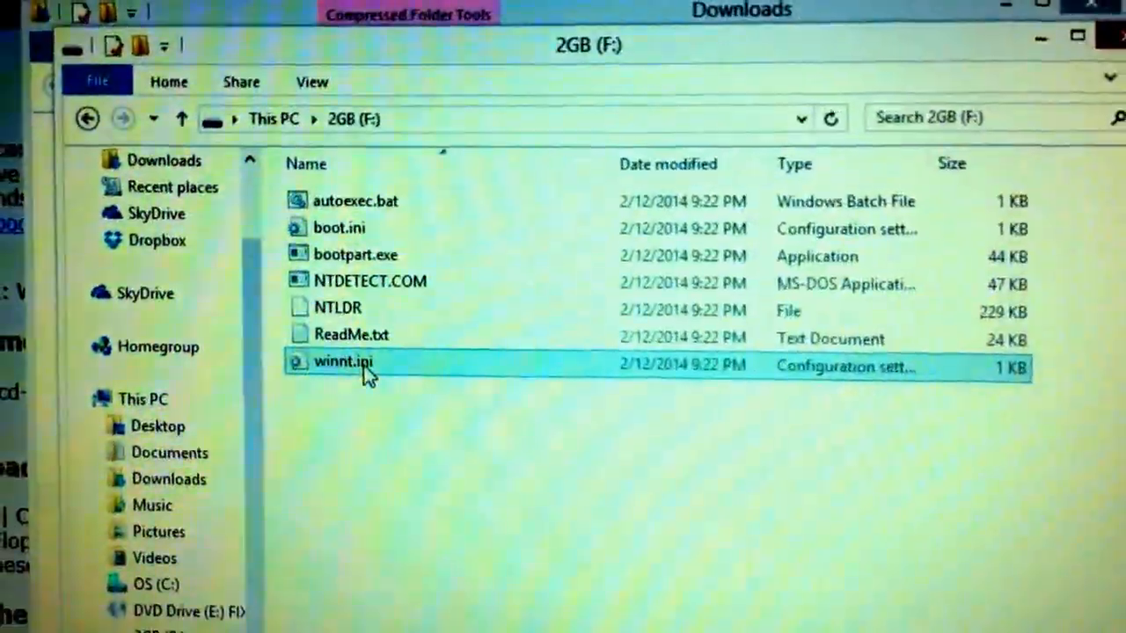
right_click(356, 358)
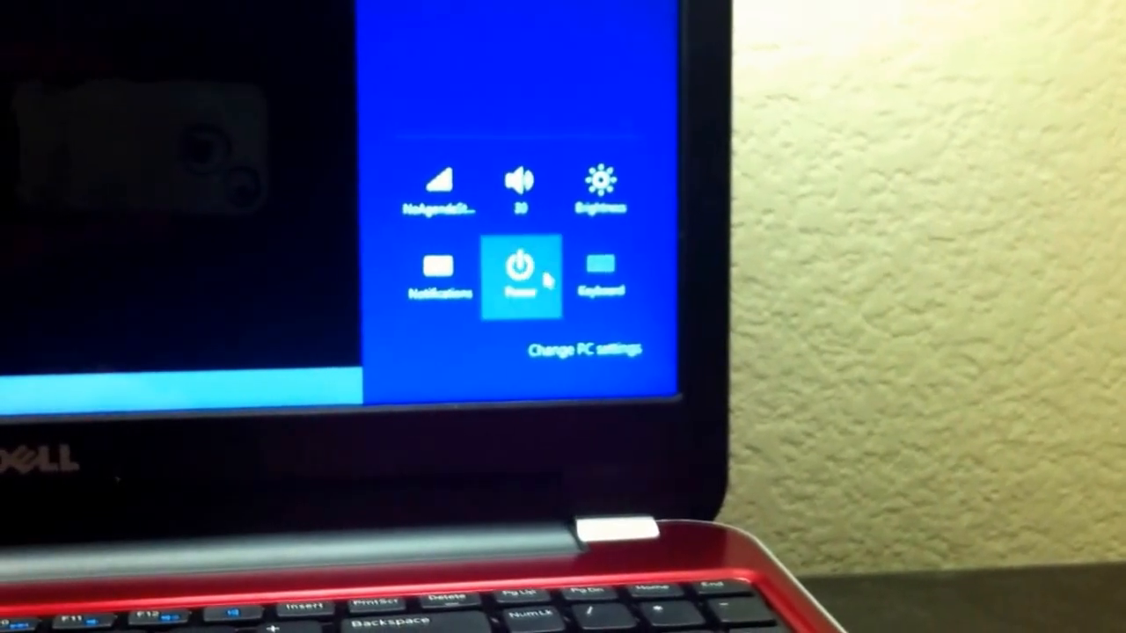
Show the Power options: Sleep, Shut down and Update and restart
left_click(520, 268)
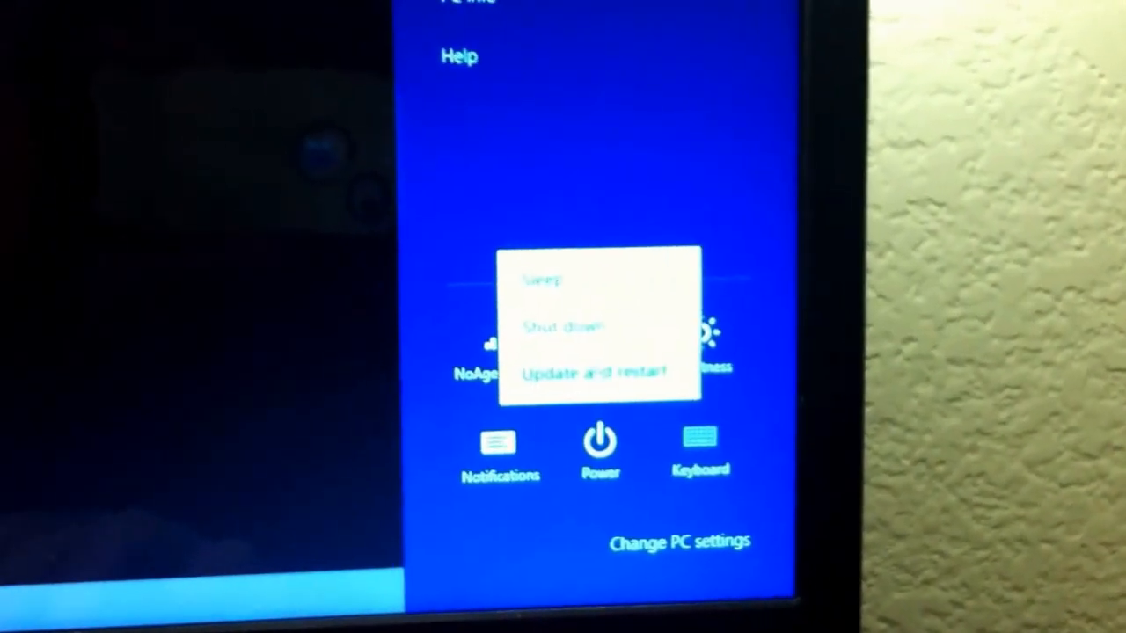